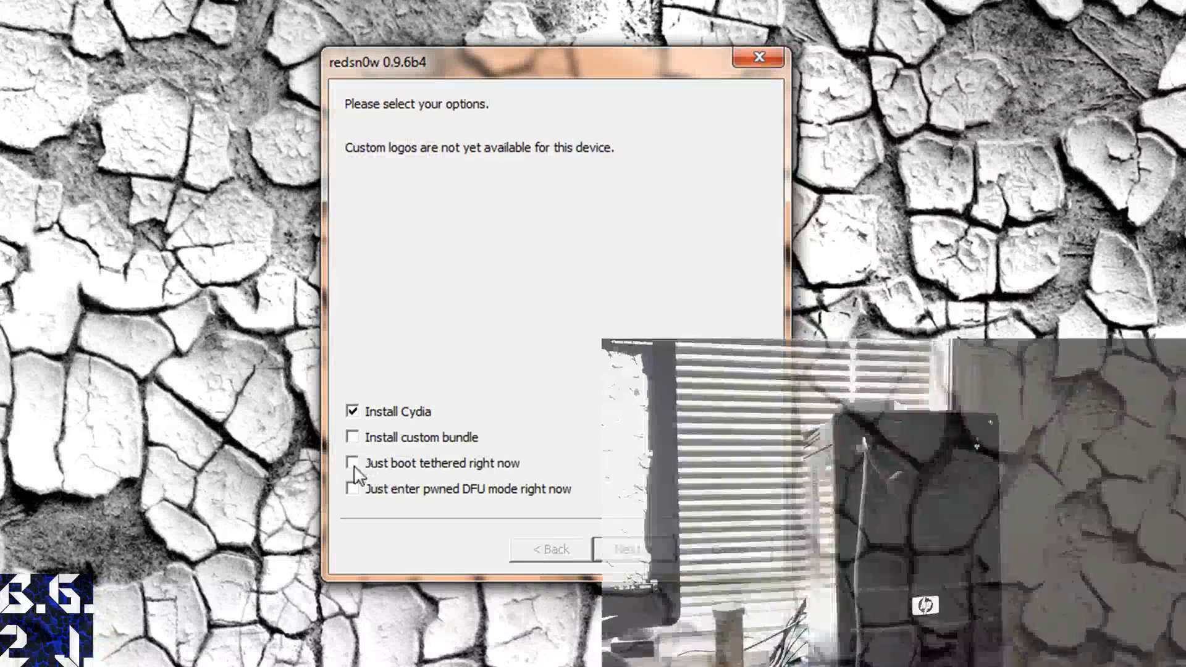
Choose 'Just boot tethered right now', confirm the iPad is off and plugged in, and follow the DFU instructions.
click(628, 548)
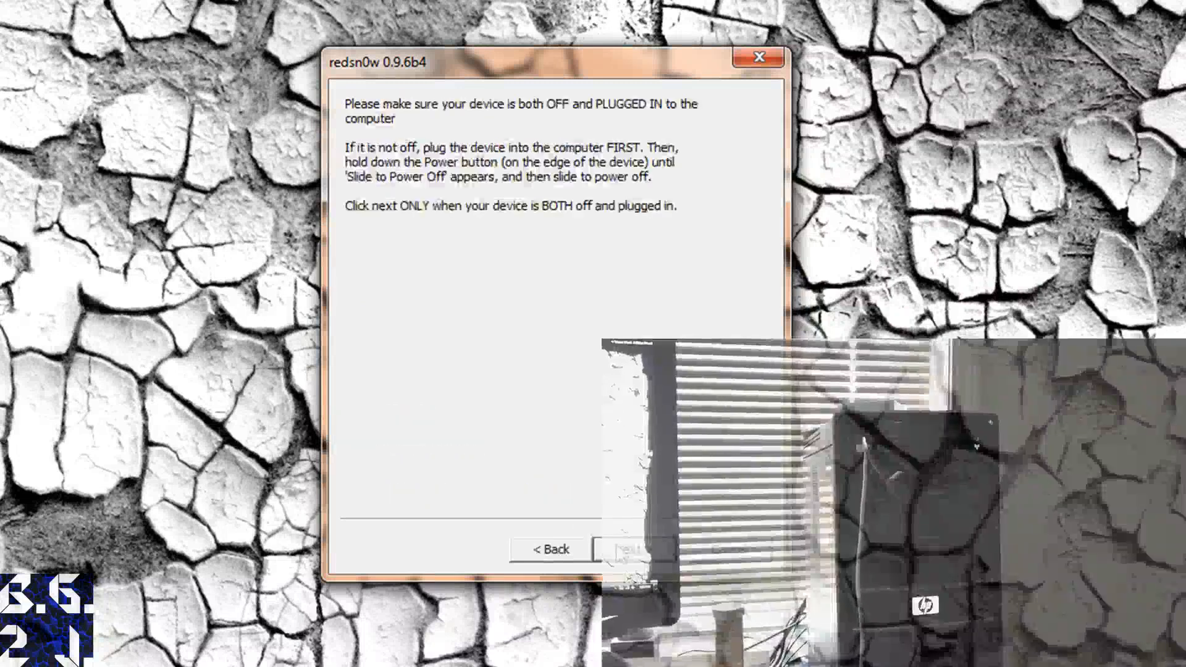
click(630, 549)
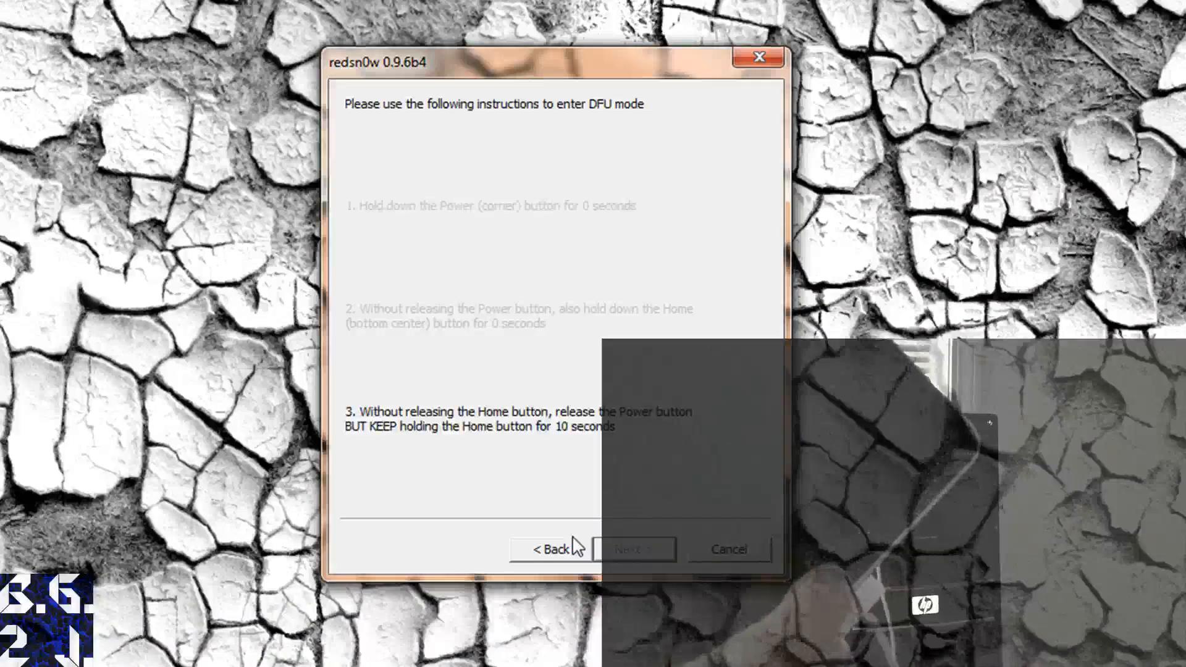
click(633, 548)
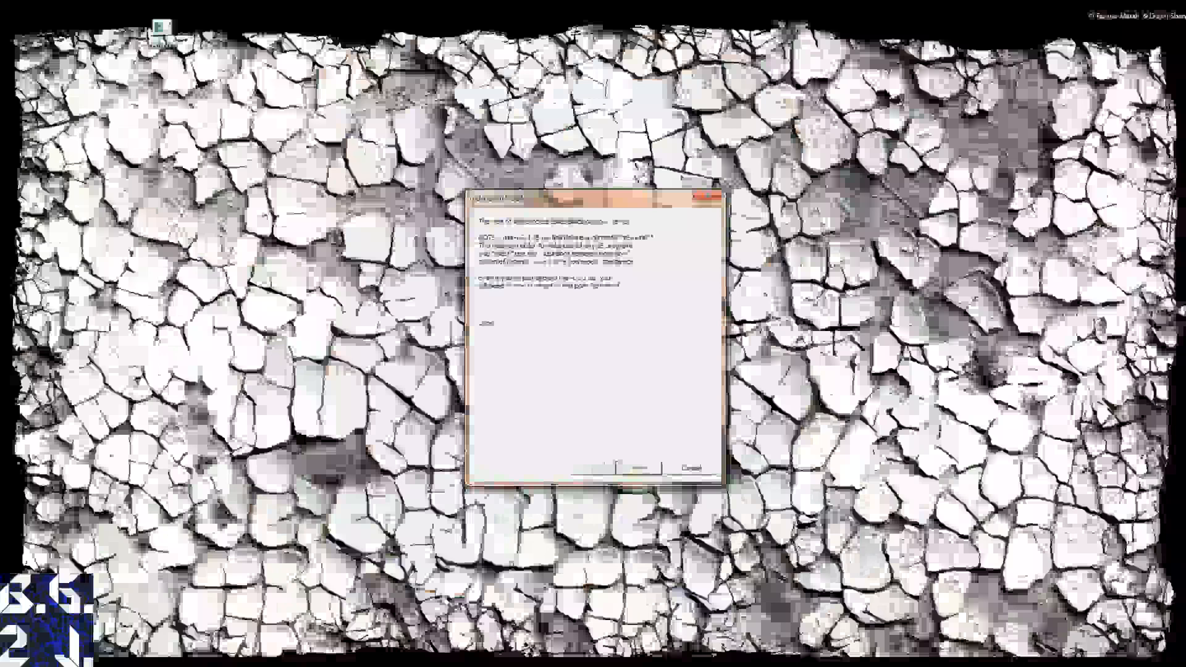
Finish and close redsn0w after the tethered boot completes, leaving the desktop.
click(692, 467)
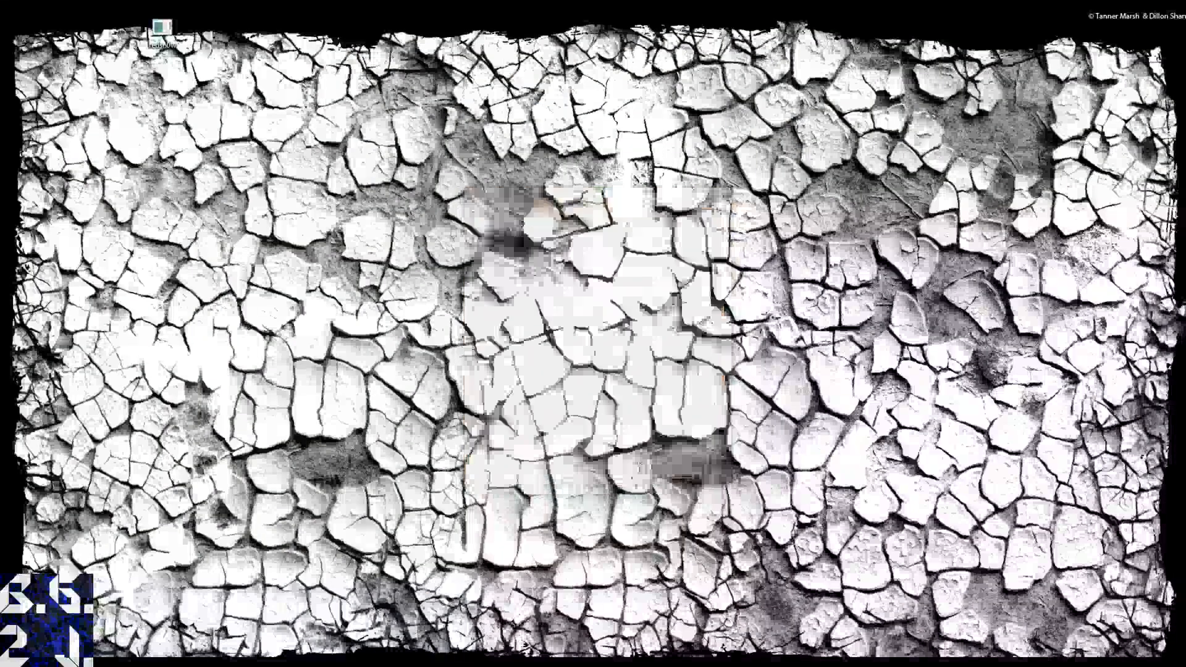